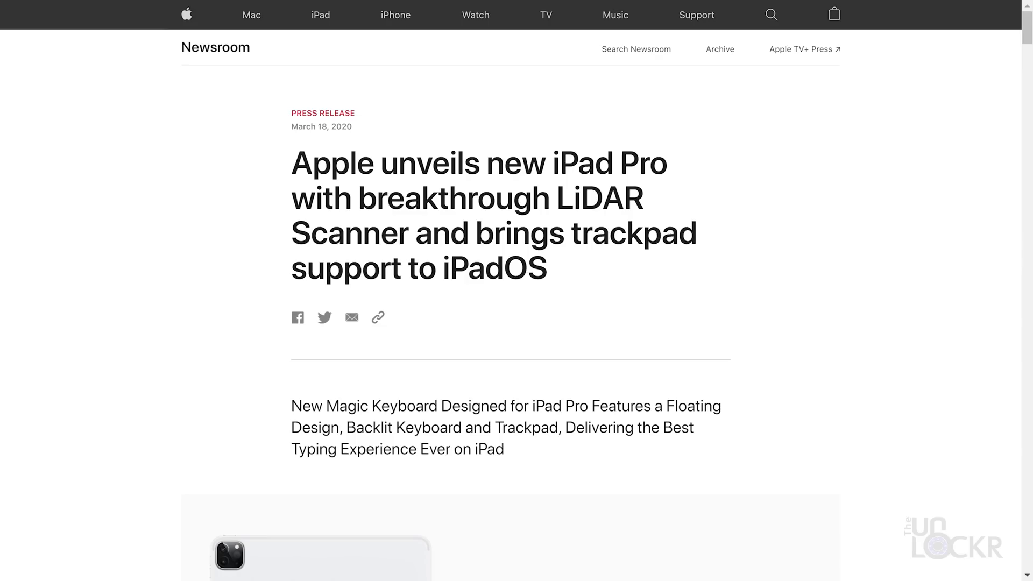
Read down the iPad Pro press release to the LiDAR Scanner and Trackpad Support sections.
scroll(down, 3)
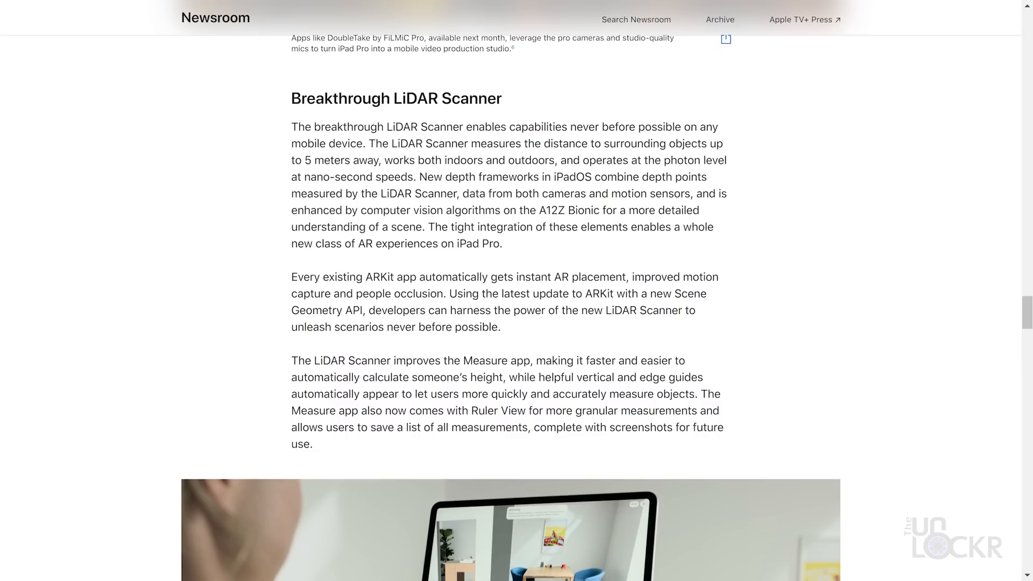
scroll(down, 3)
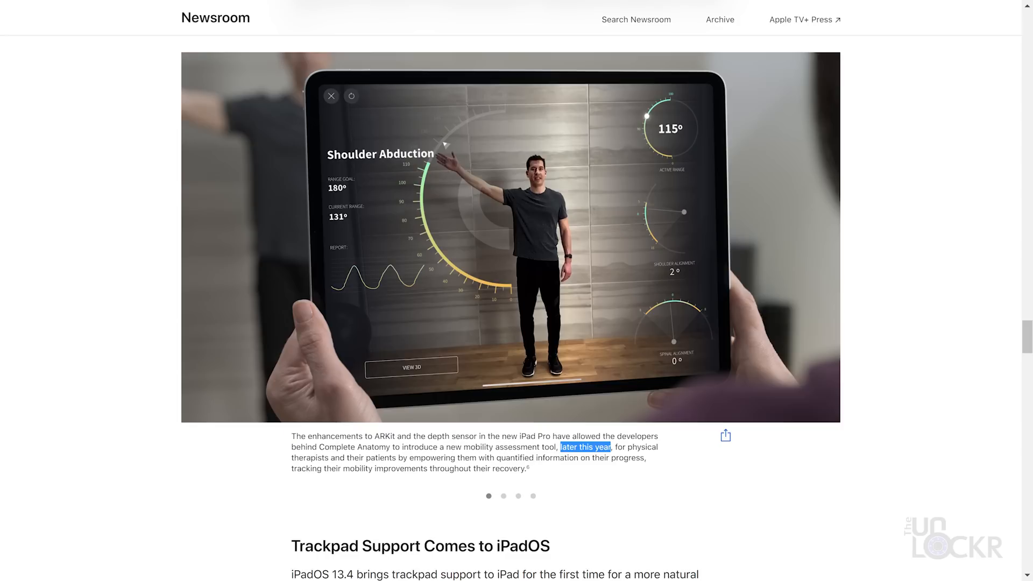
click(503, 495)
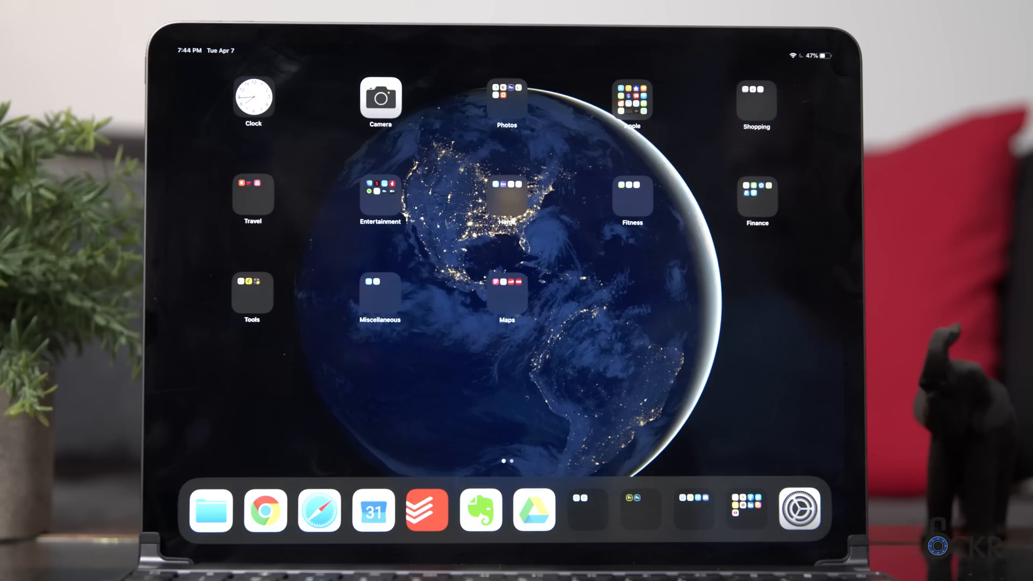
Reveal the Today View widgets with the Google Calendar agenda beside the home screen.
scroll(right, 3)
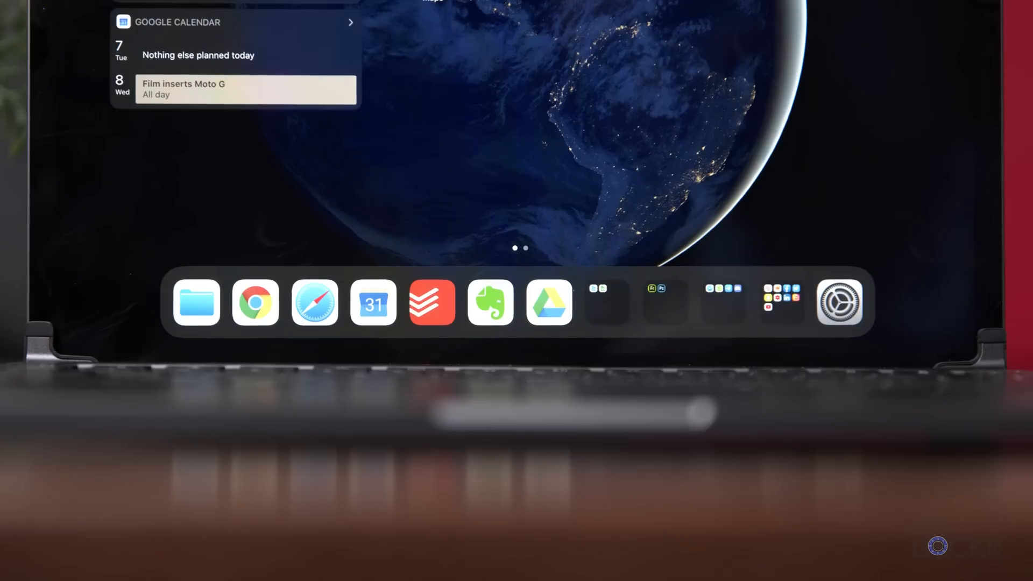
click(254, 304)
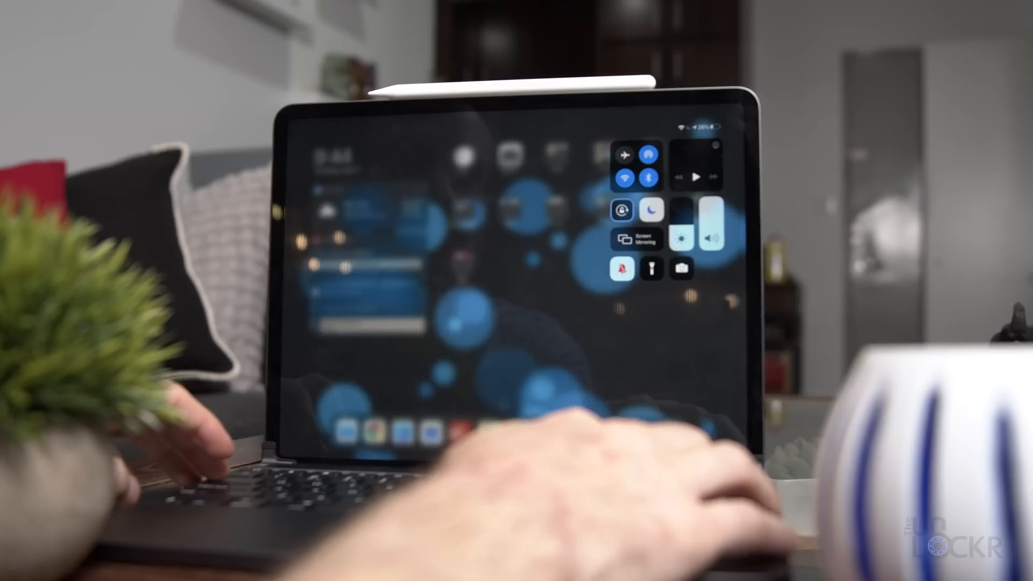
Show the Full Keyboard Access Commands list in Accessibility and browse its shortcuts.
click(620, 210)
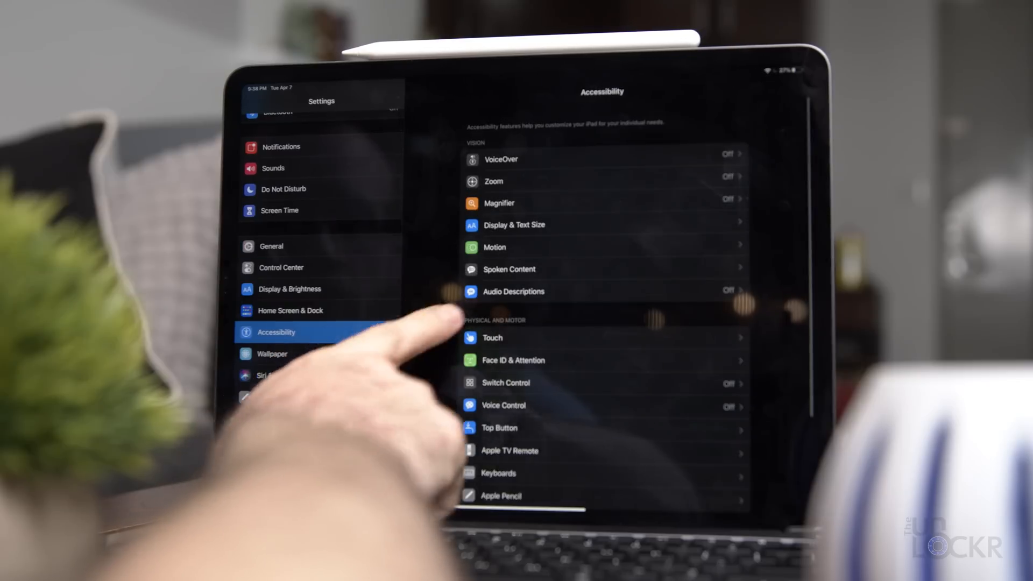
scroll(down, 3)
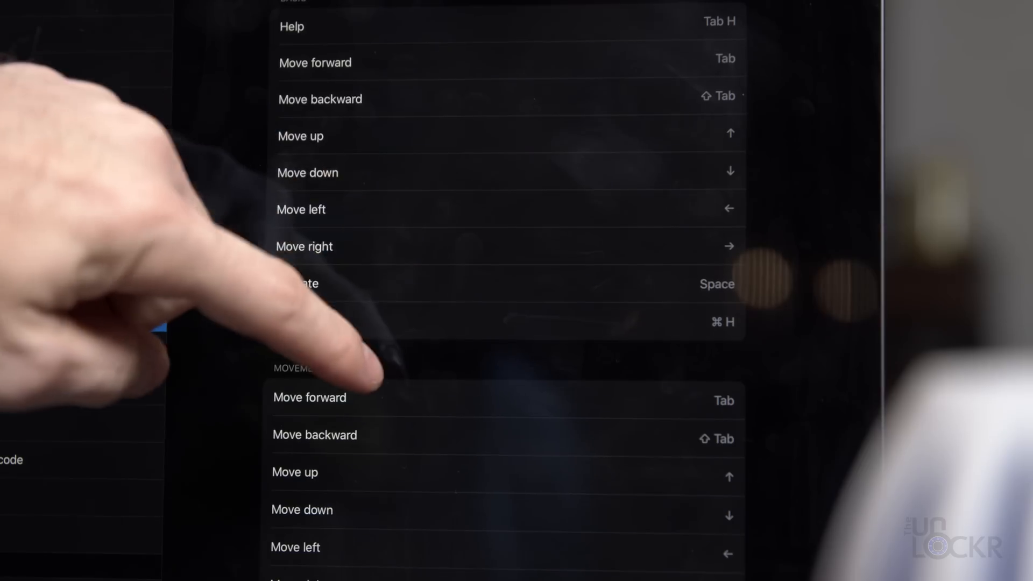
scroll(down, 3)
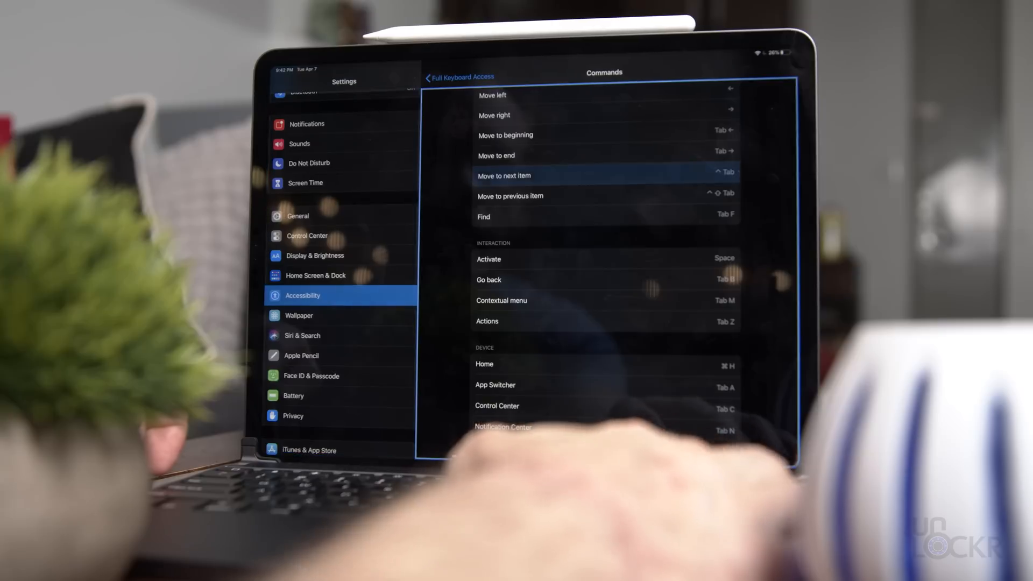
scroll(down, 3)
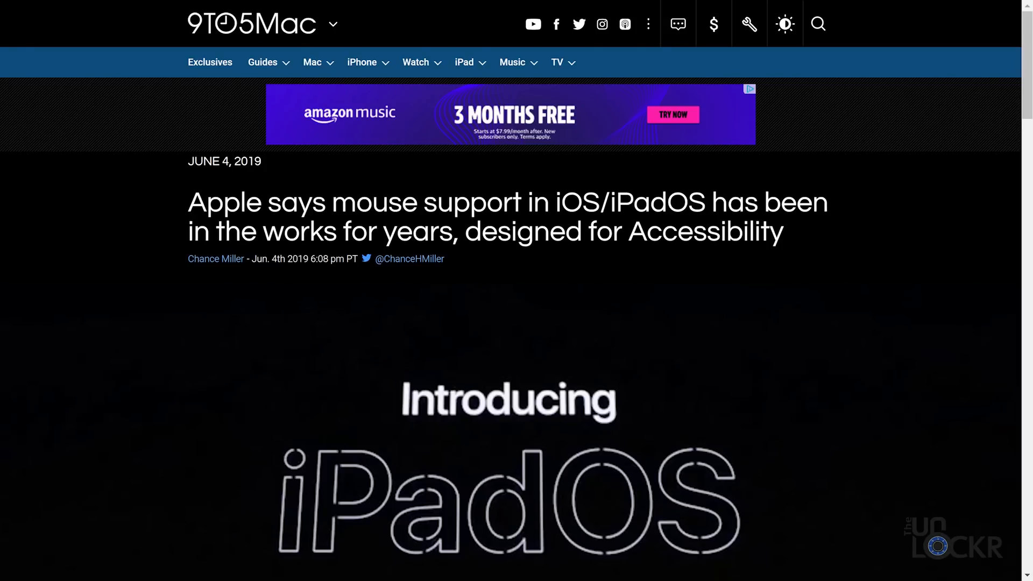
Read through the 9to5Mac article on Accessibility-designed mouse support in iPadOS.
scroll(down, 3)
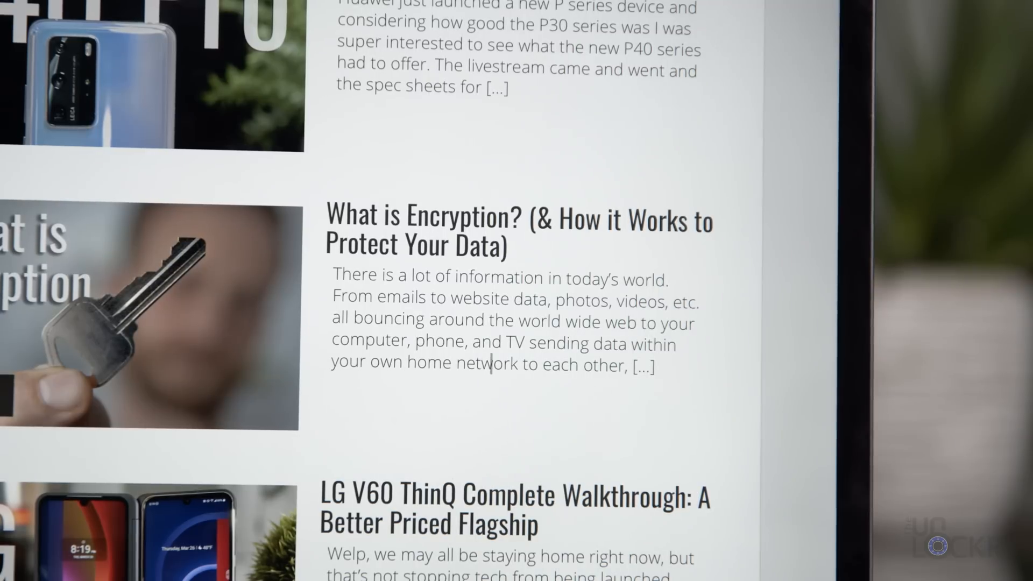
Use the trackpad cursor to move from the tech blog list to the Gmail inbox.
drag(493, 362, 623, 362)
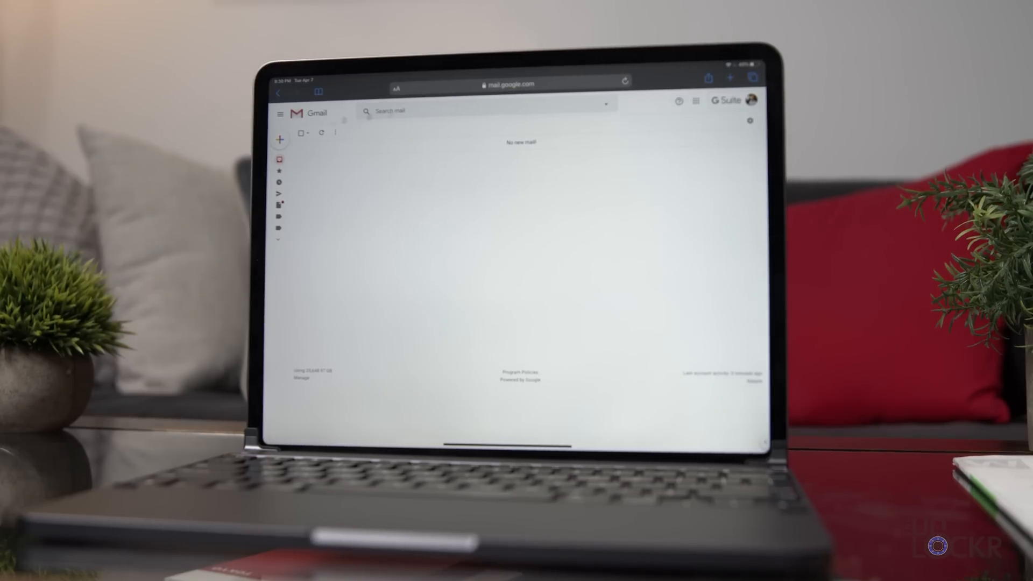
Bring up the 13-inch MacBook Air buying page with the $999 and $1,299 configurations.
click(280, 139)
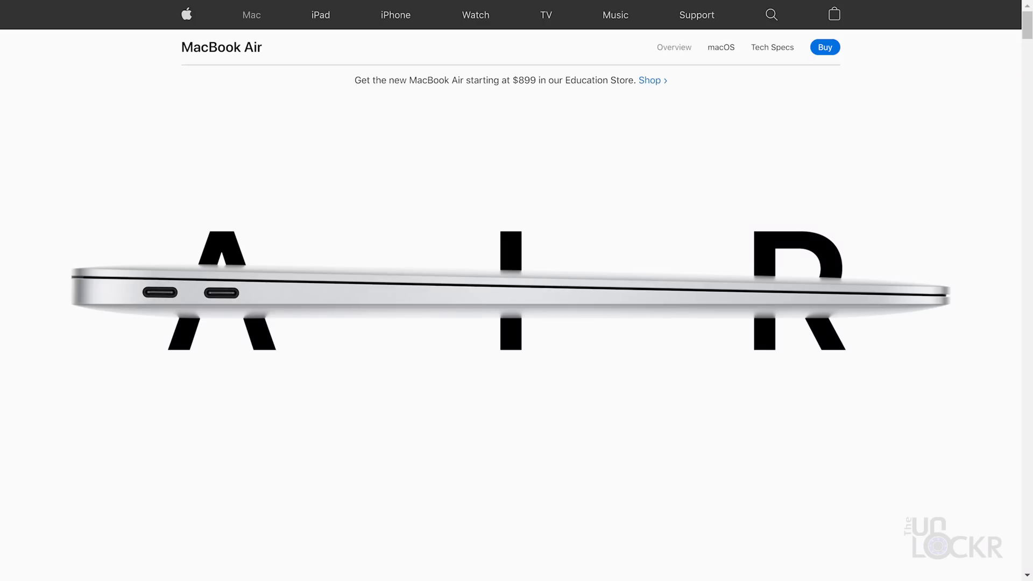
click(824, 46)
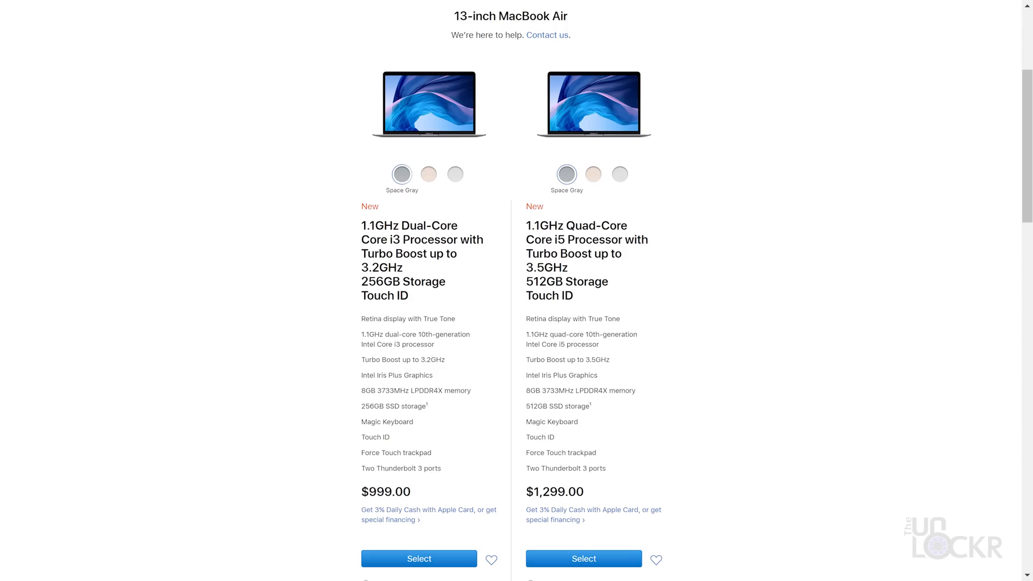